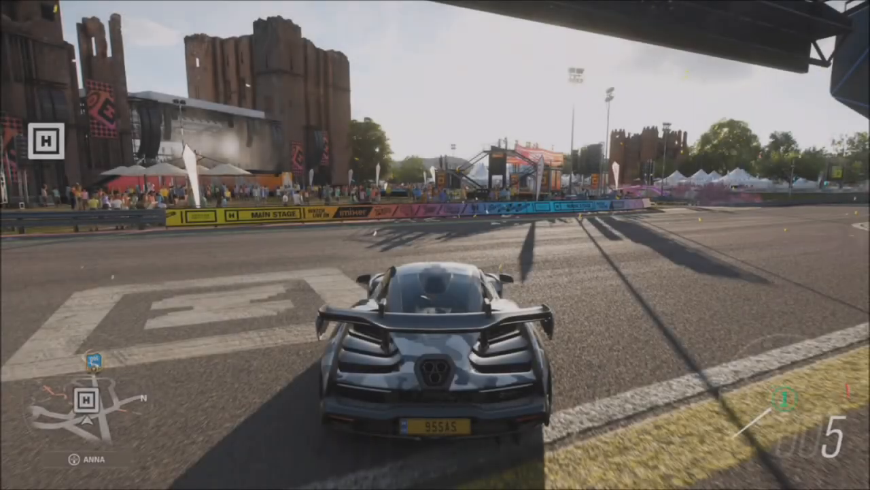
Pause the drive in the McLaren Senna and show the Garage menu
key(m)
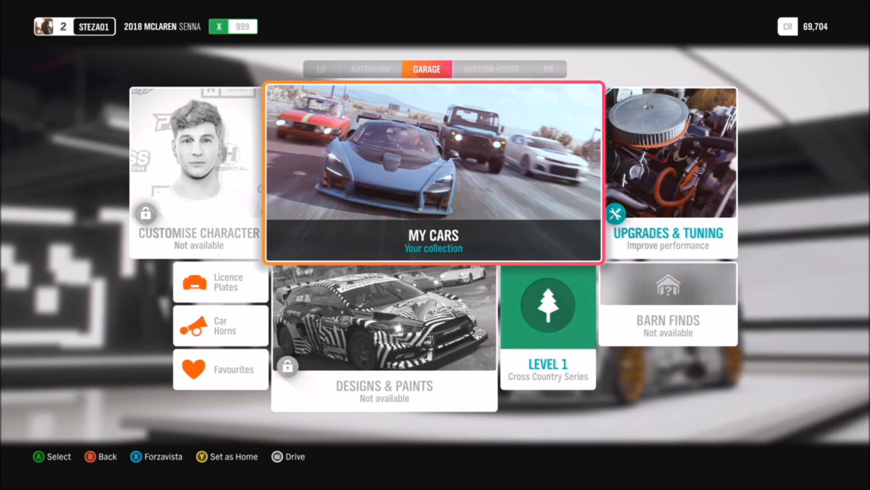
Choose the 2017 Ford Focus RS from My Cars as the current car
click(432, 170)
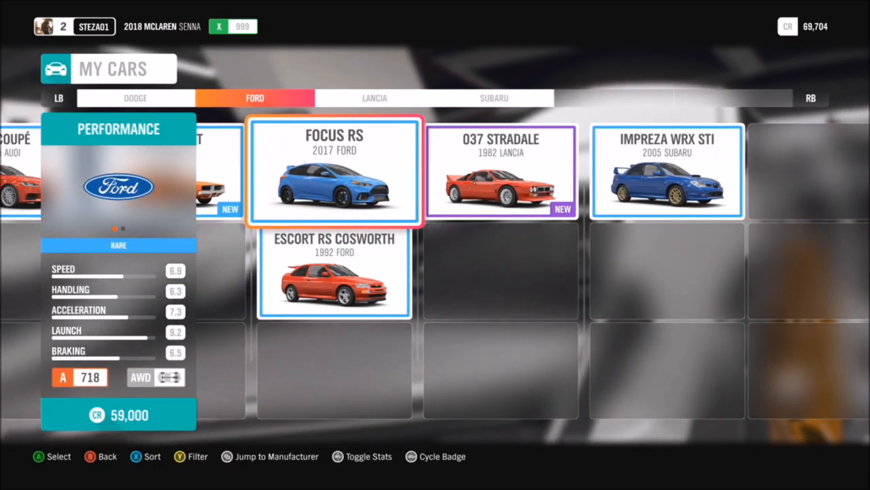
click(335, 174)
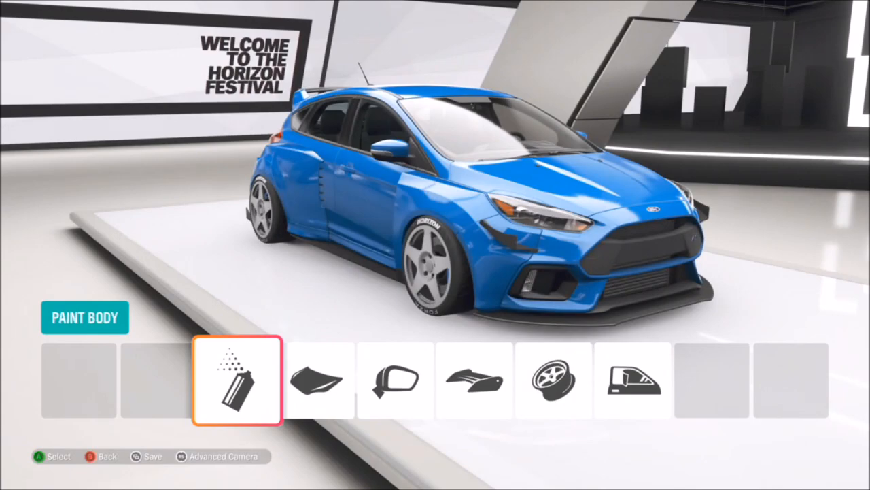
Leave the Focus RS paint screen and return to the Garage menu
click(237, 379)
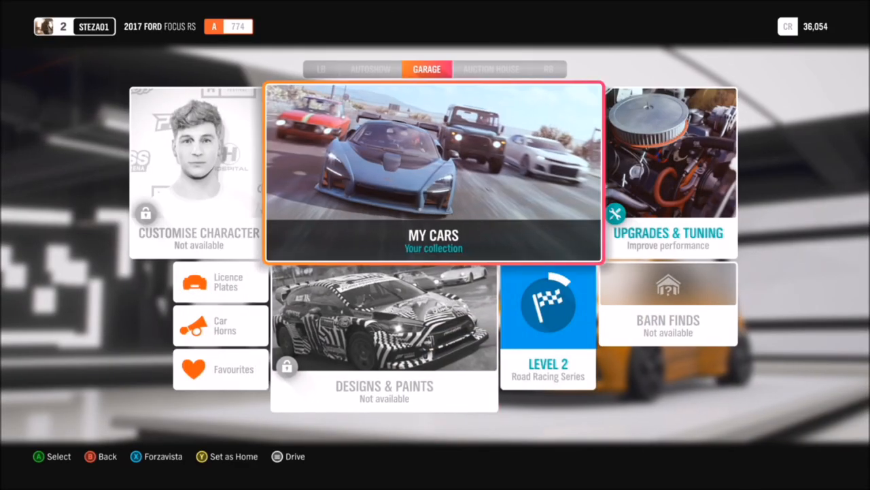
Repaint the McLaren Senna in the green Two-Tone Polished special colour
click(432, 170)
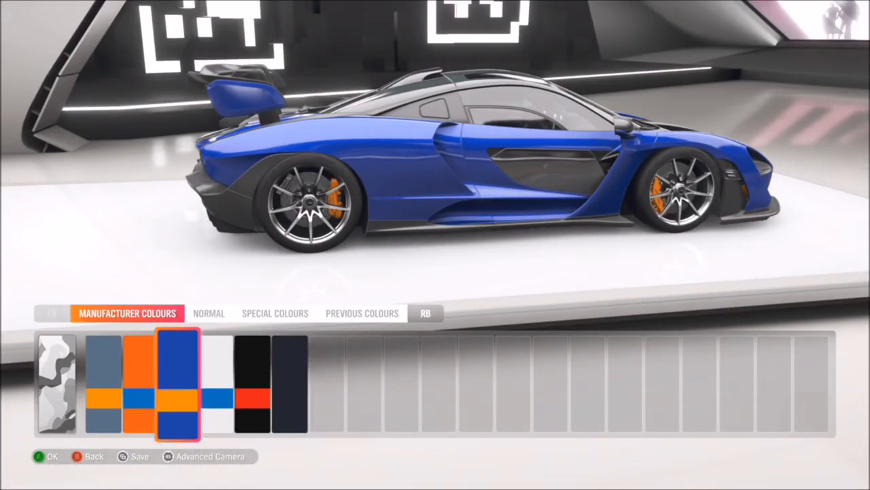
click(275, 313)
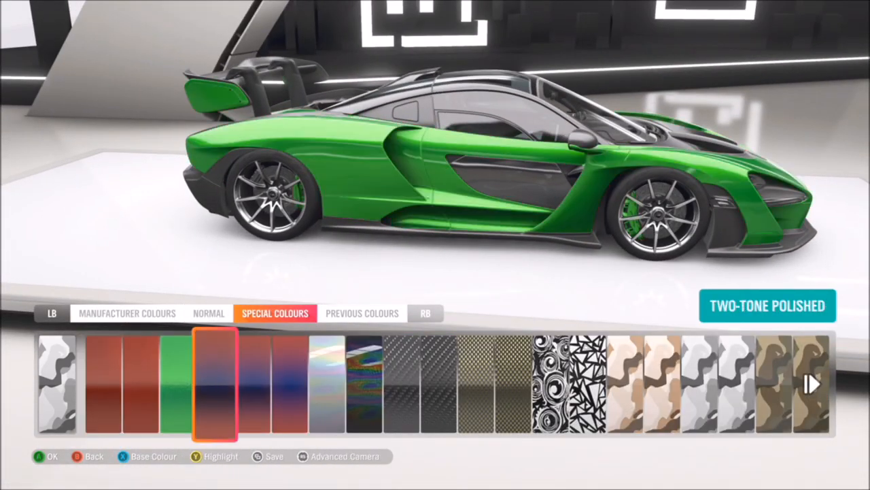